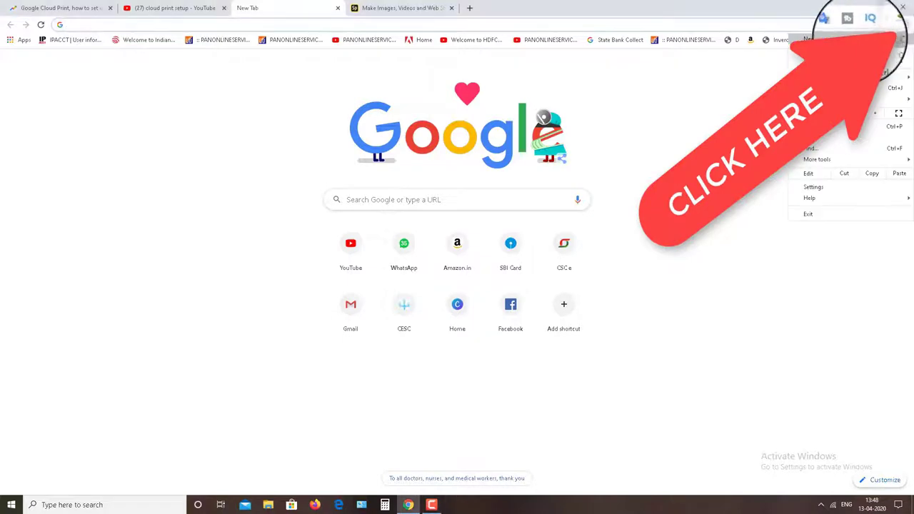
Open Chrome settings and scroll to the advanced Printing section
{"action": "left_click", "coordinate": [814, 187]}
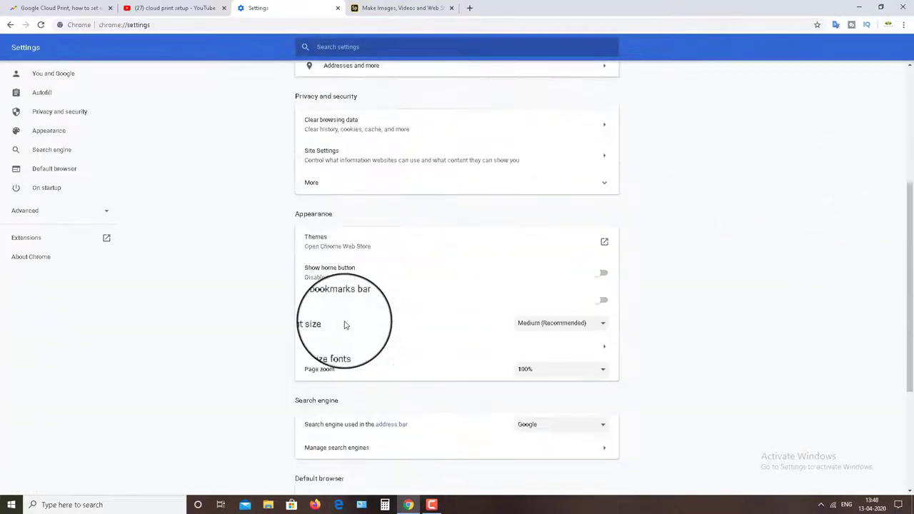
{"action": "scroll", "scroll_direction": "down", "scroll_amount": 3}
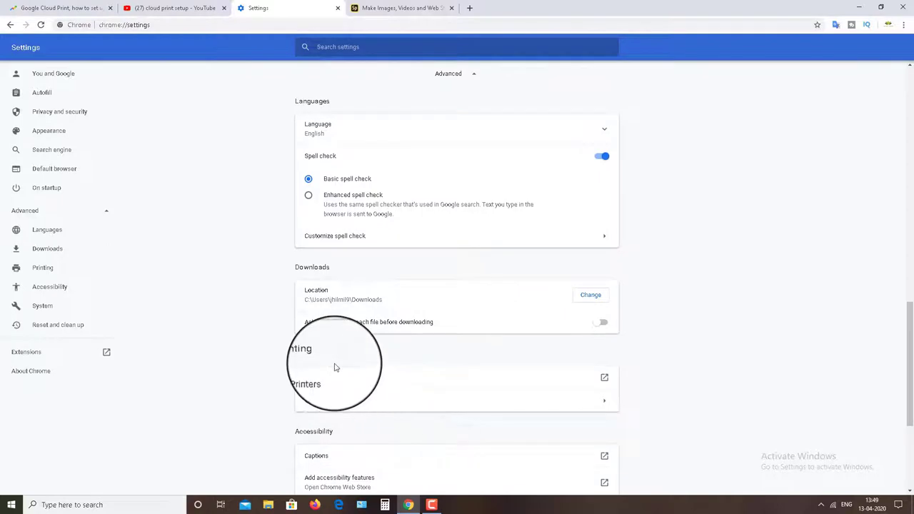
{"action": "double_click", "coordinate": [299, 352]}
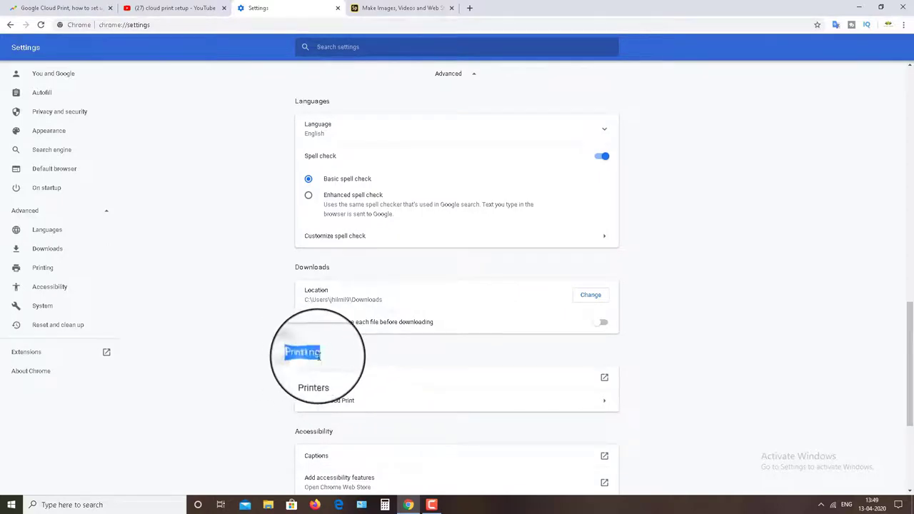
Start adding classic printers from the Google Cloud Print page
{"action": "scroll", "scroll_direction": "down", "scroll_amount": 3}
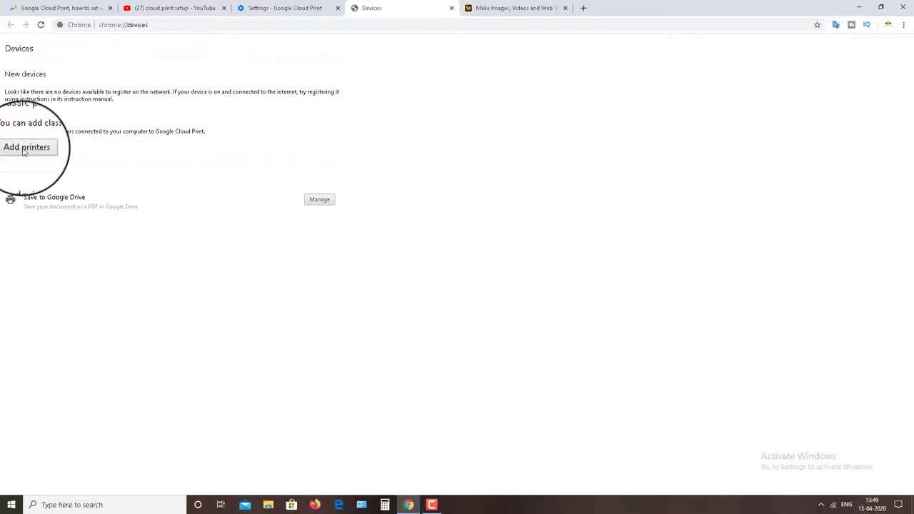
{"action": "left_click", "coordinate": [28, 147]}
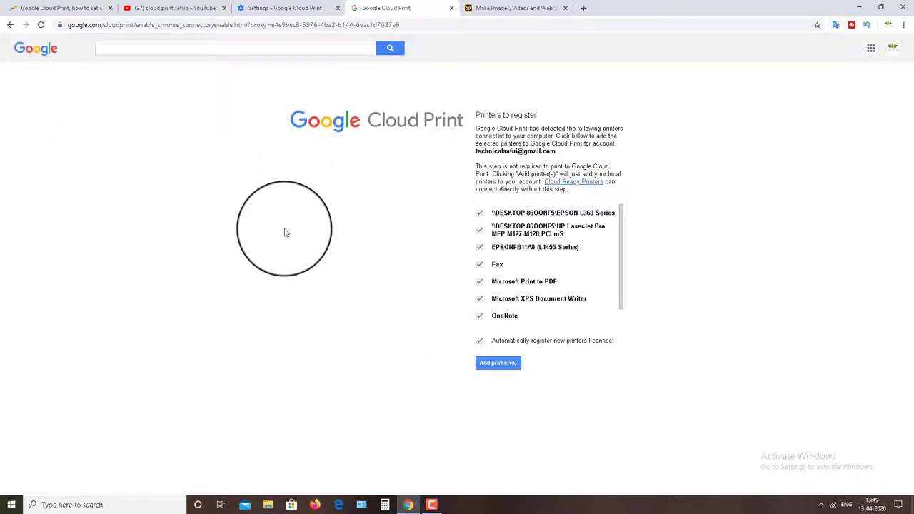
{"action": "mouse_move", "coordinate": [482, 196]}
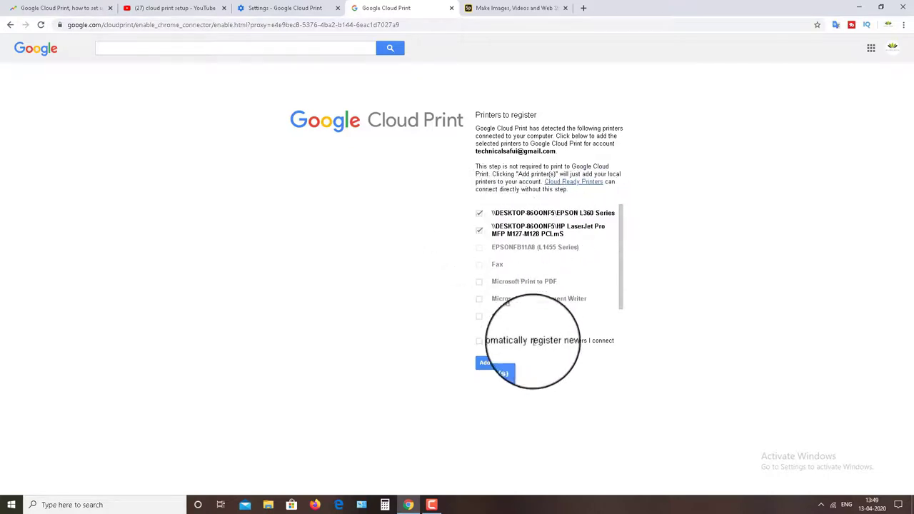
Add the EPSON L360 and HP LaserJet Pro, then view the Printers page
{"action": "left_click", "coordinate": [494, 364]}
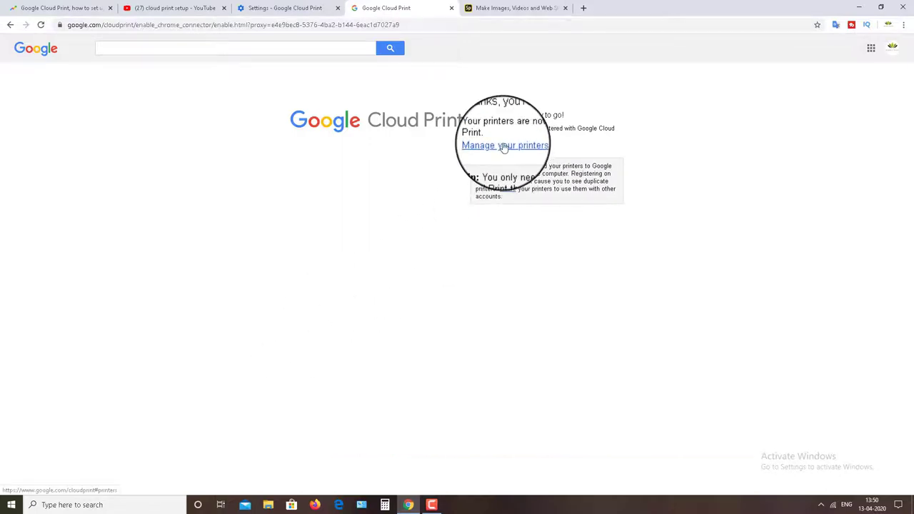
{"action": "left_click", "coordinate": [504, 145]}
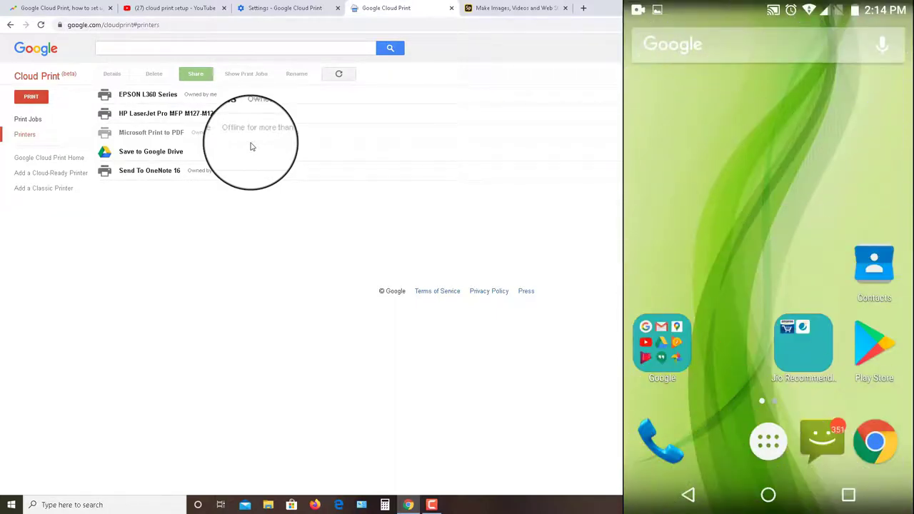
Search Android Settings for 'print' and open Printing
{"action": "scroll", "scroll_direction": "left", "scroll_amount": 3}
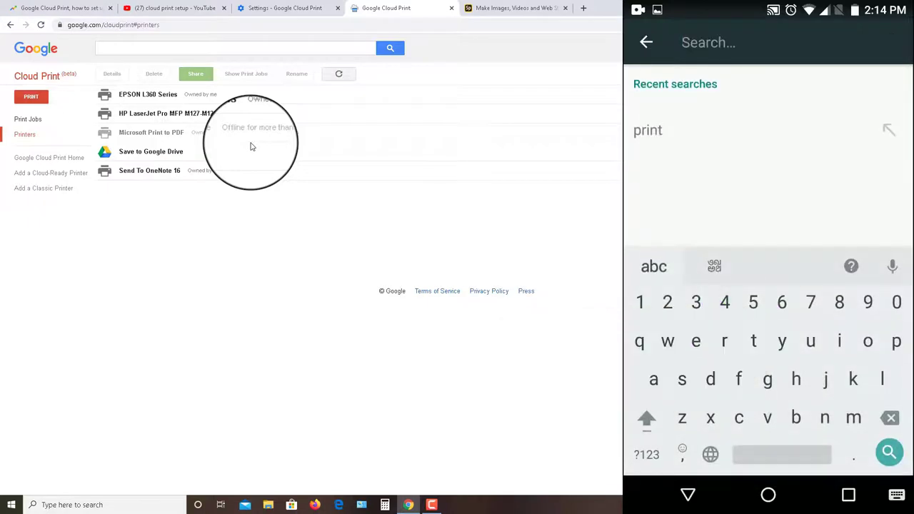
{"action": "type", "text": "p"}
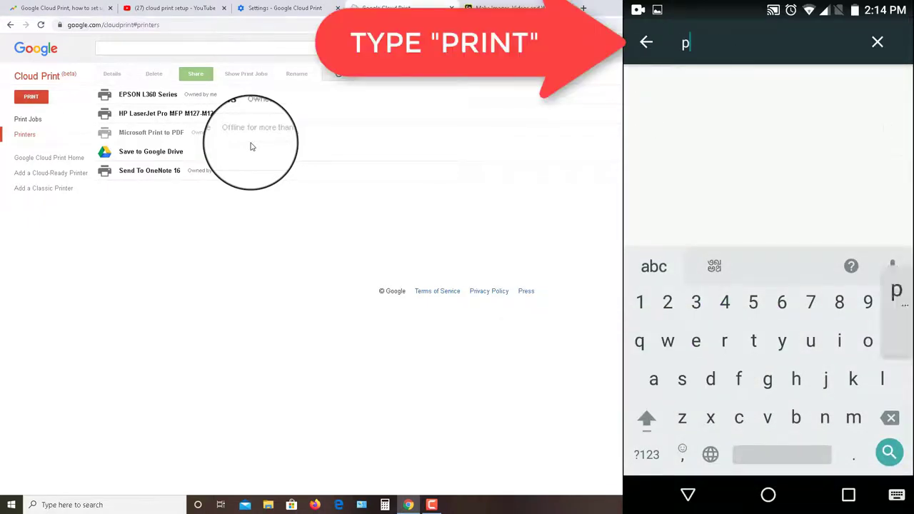
{"action": "type", "text": "rint"}
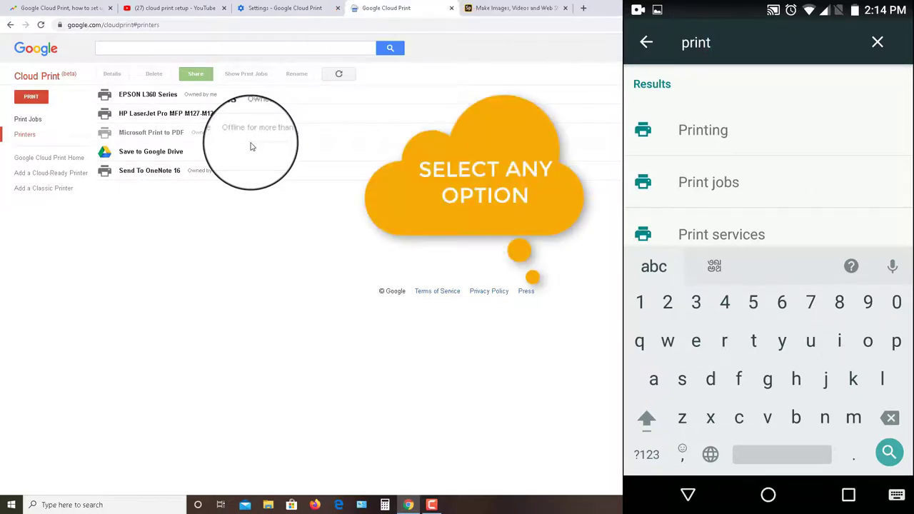
{"action": "left_click", "coordinate": [702, 129]}
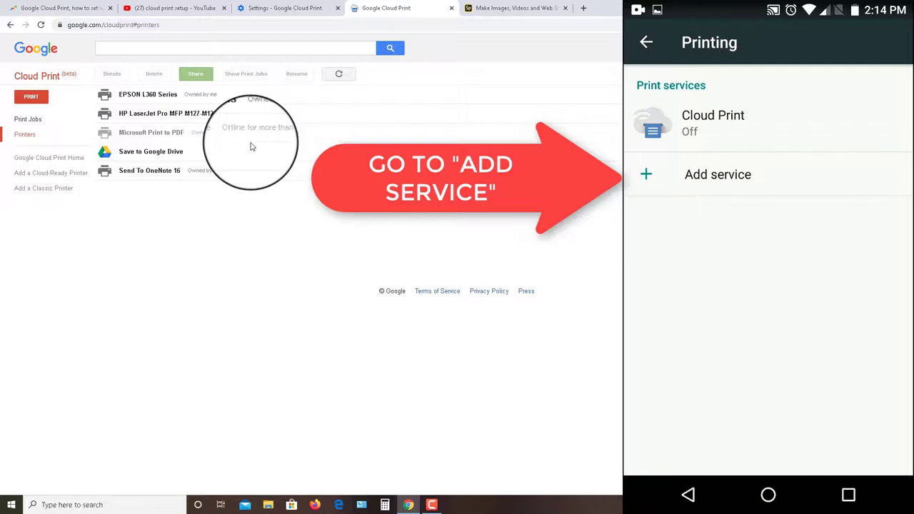
Add the Cloud Print service from Google Play
{"action": "left_click", "coordinate": [718, 174]}
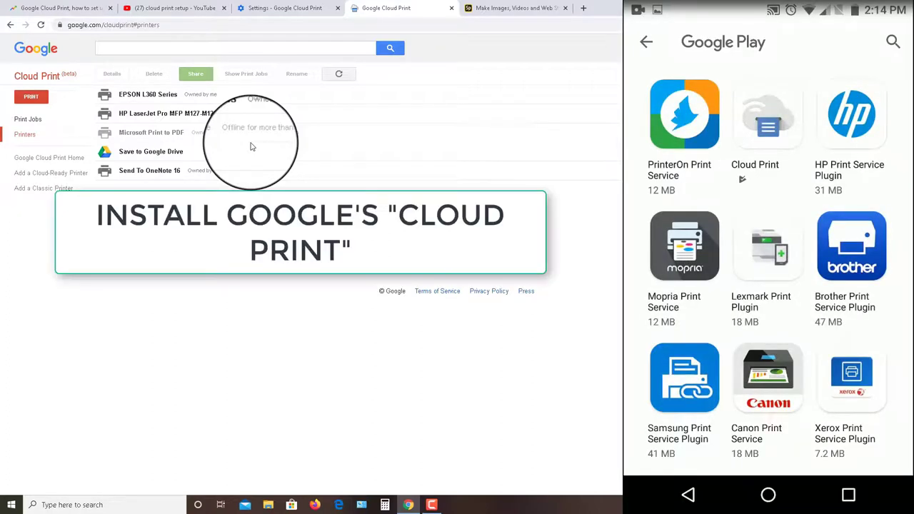
{"action": "left_click", "coordinate": [767, 115]}
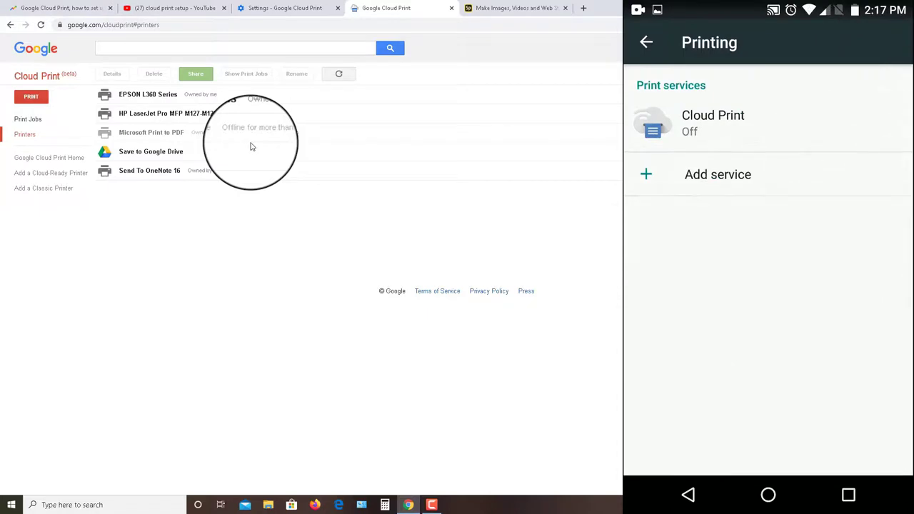
Open Cloud Print under Print services and switch it on
{"action": "left_click", "coordinate": [712, 122]}
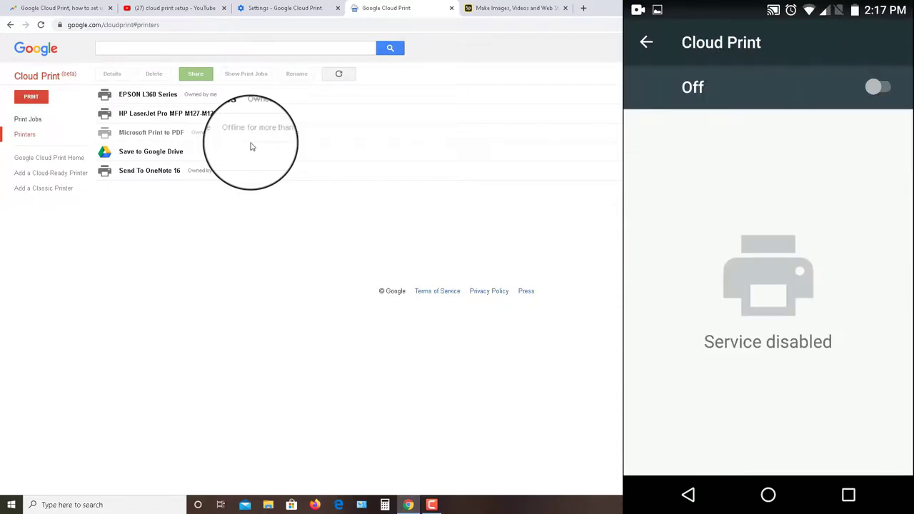
{"action": "left_click", "coordinate": [878, 86]}
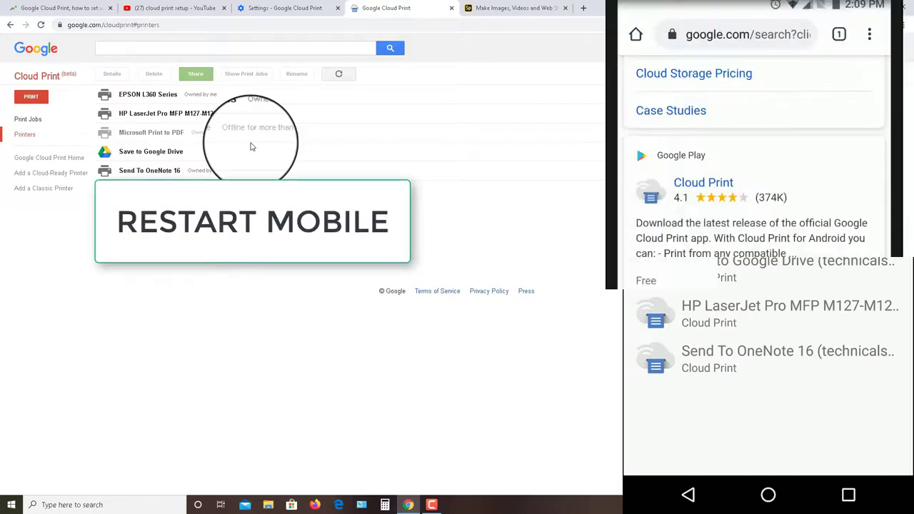
Select HP LaserJet Pro as printer and set paper size to A4
{"action": "scroll", "scroll_direction": "down", "scroll_amount": 3}
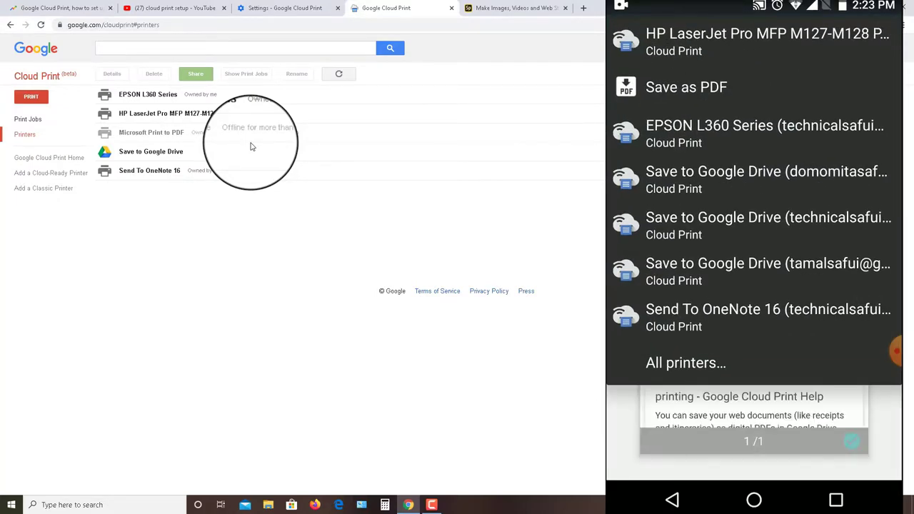
{"action": "left_click", "coordinate": [768, 32]}
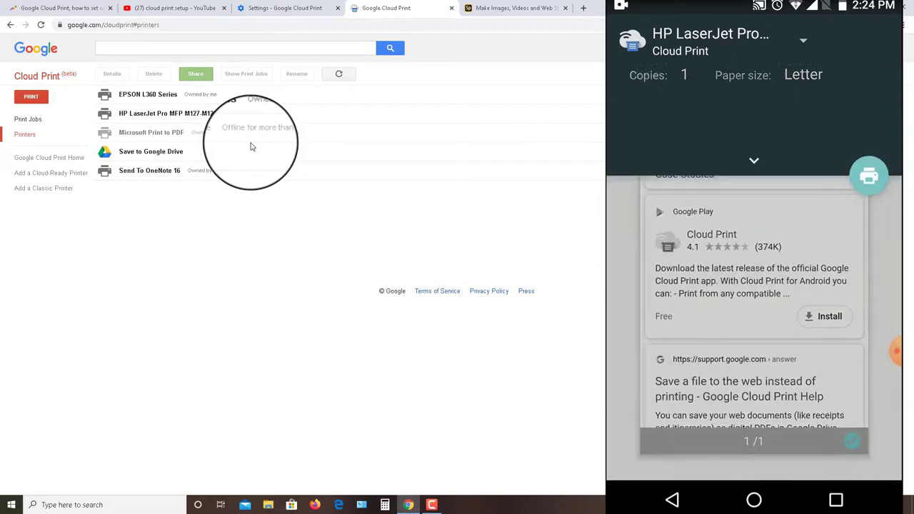
{"action": "left_click", "coordinate": [753, 160]}
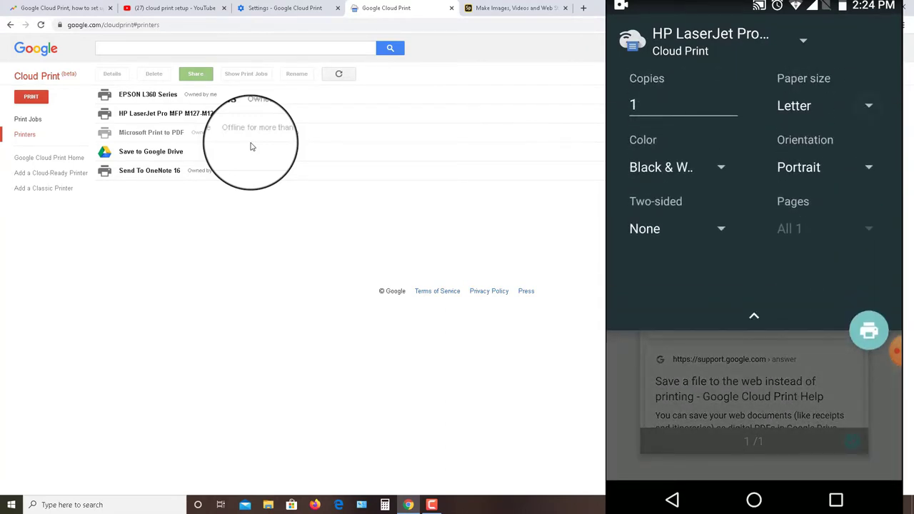
{"action": "left_click", "coordinate": [821, 105]}
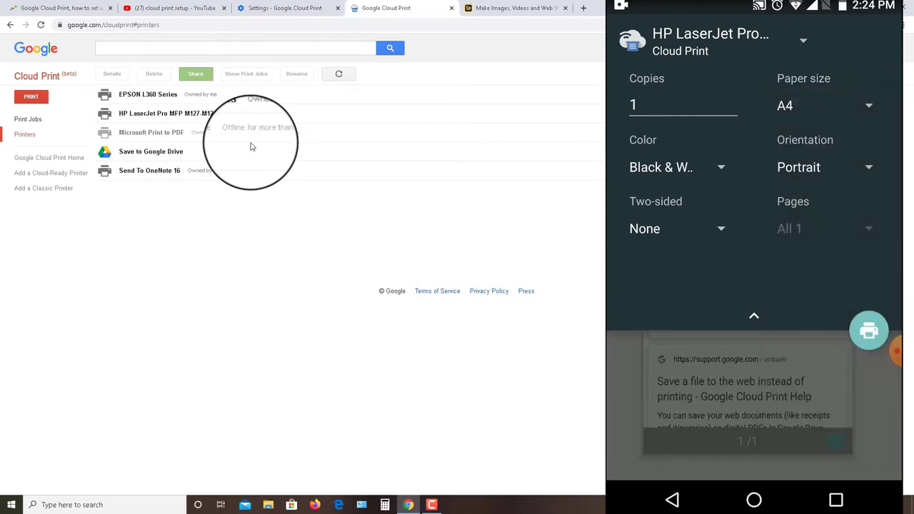